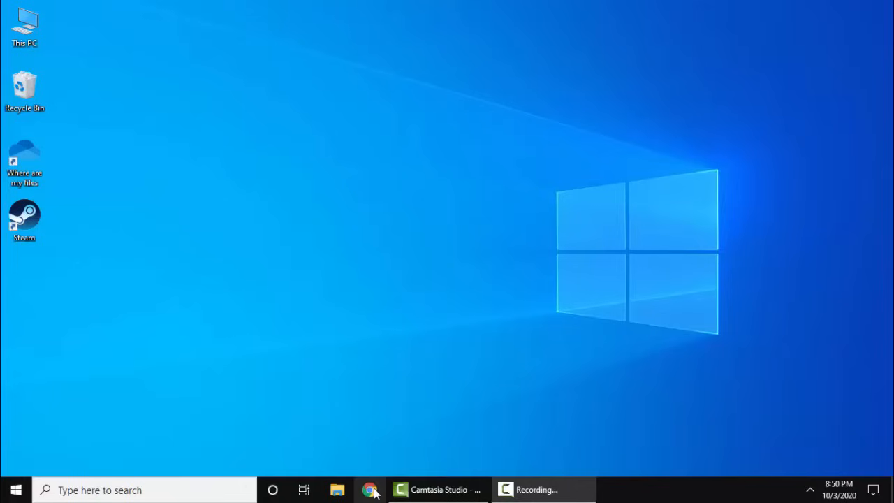
Search Google for 'wps' in Chrome.
click(370, 489)
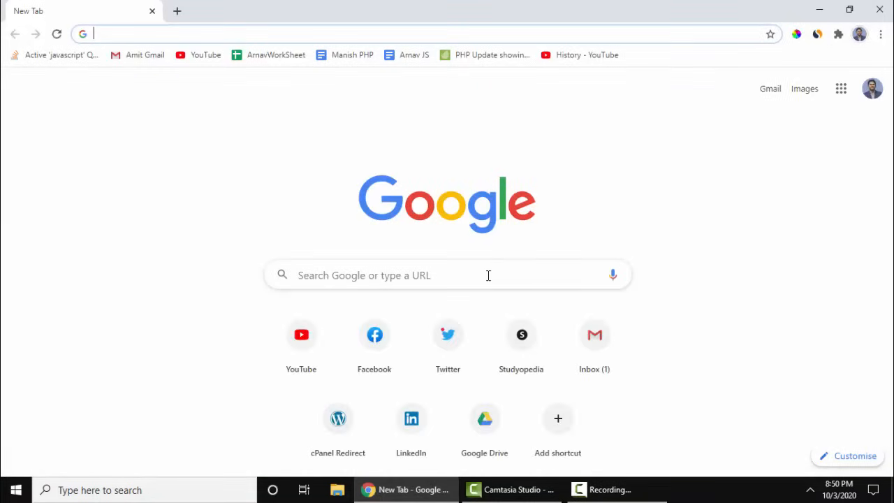
text(wps)
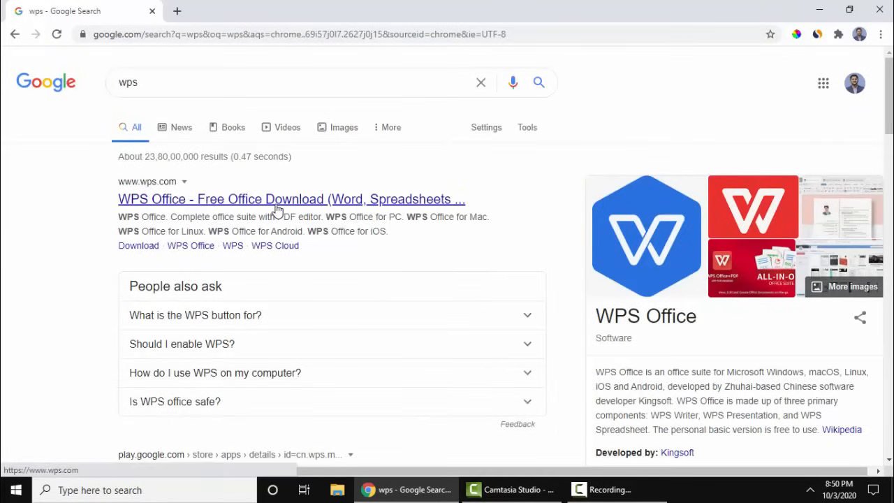
Download the WPS Office installer from wps.com, blocking notifications, and run it from Chrome's downloads.
click(291, 198)
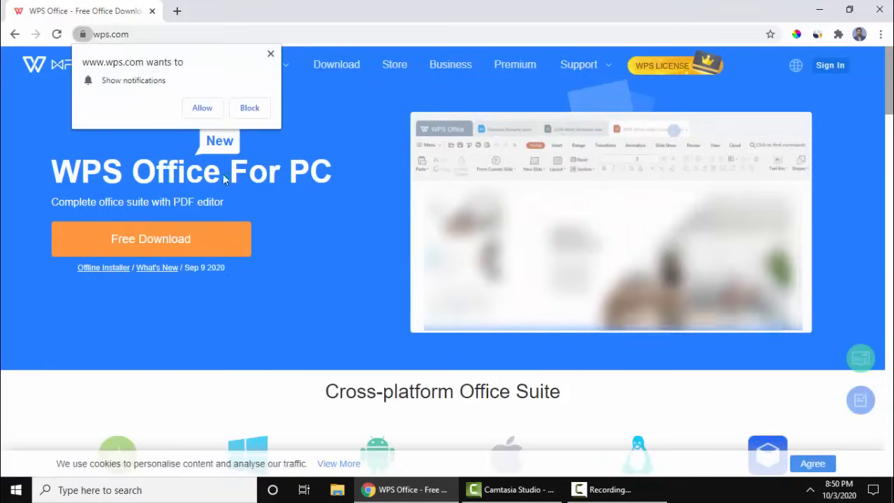
click(271, 53)
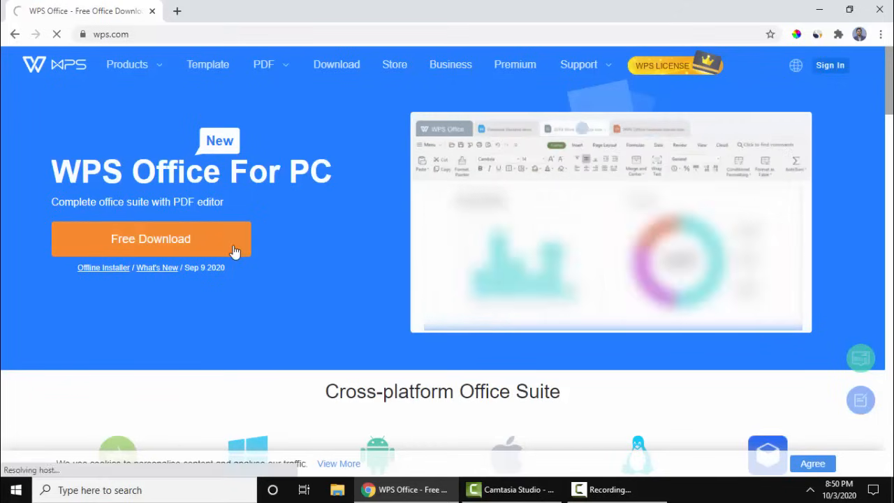
click(151, 237)
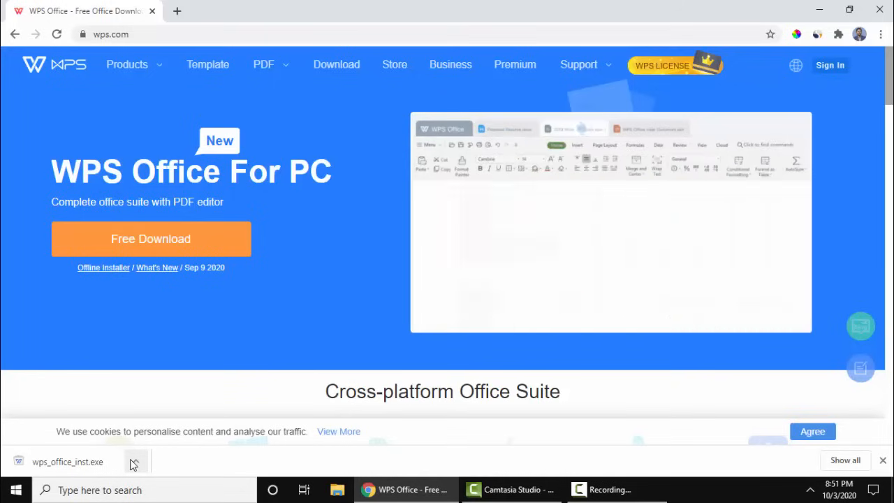
click(136, 461)
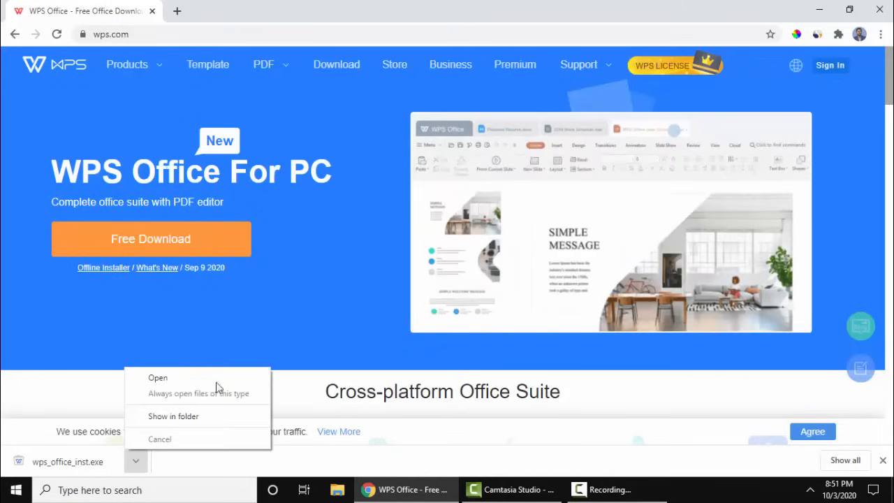
click(158, 377)
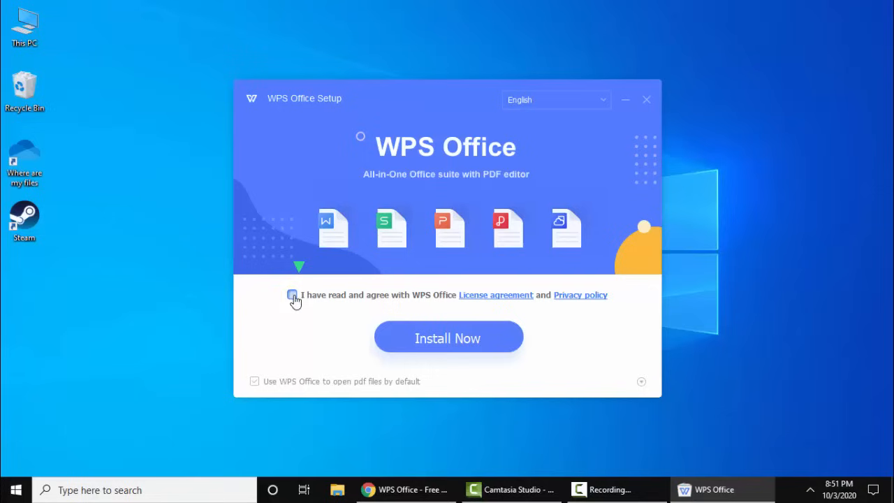
Agree to the license and privacy policy and start Install Now.
click(291, 293)
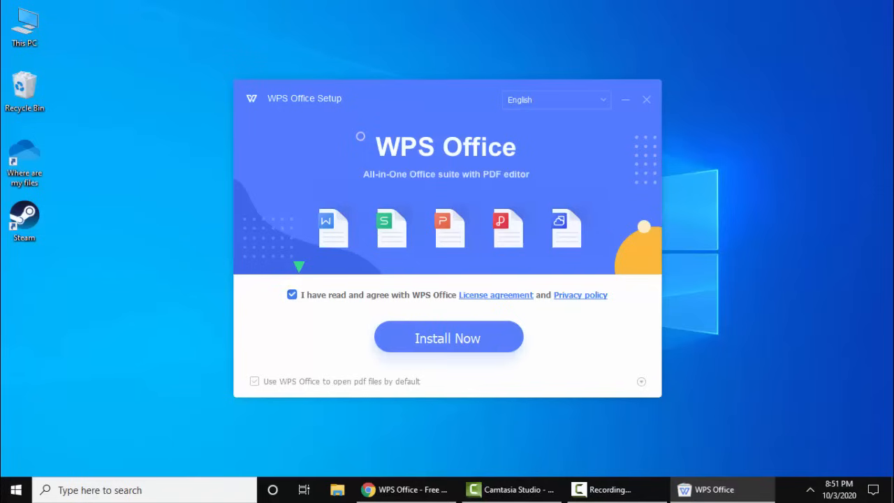
click(447, 338)
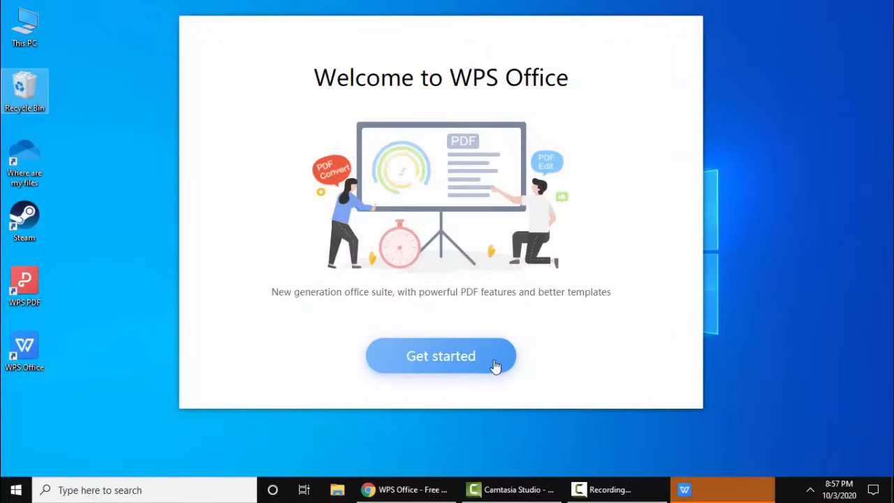
Get started, keep All in one mode and launch WPS.
click(441, 356)
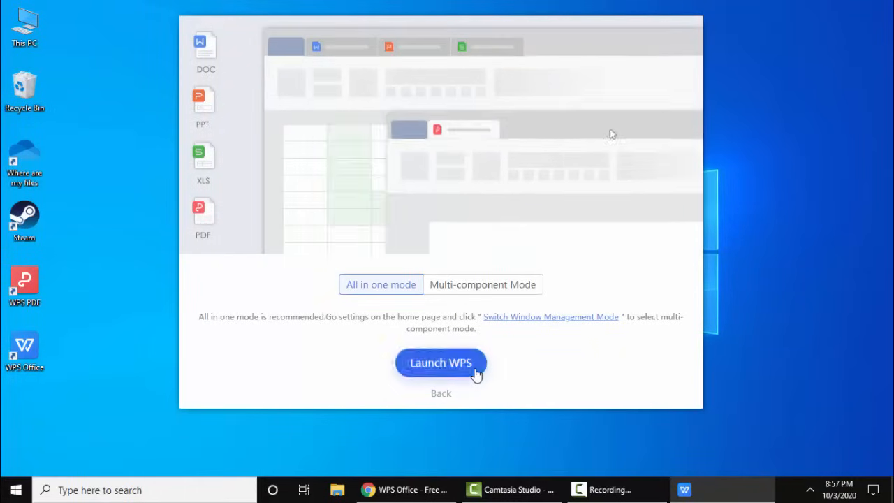
click(441, 363)
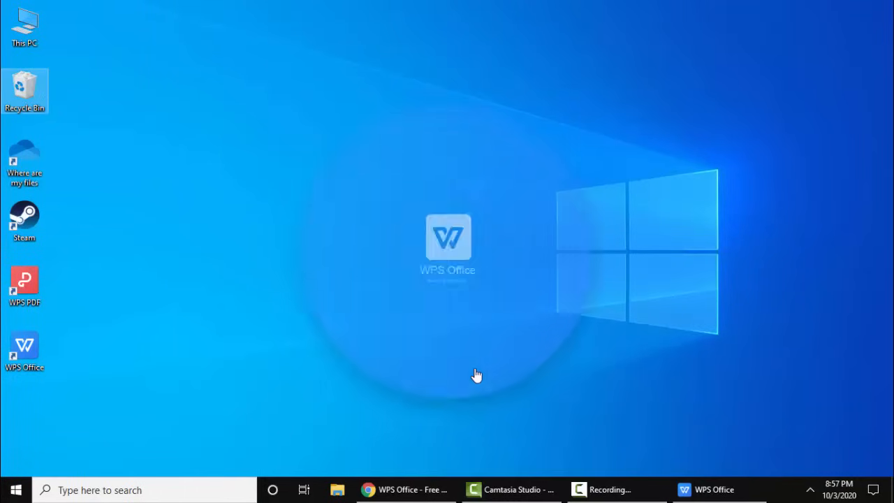
double_click(24, 352)
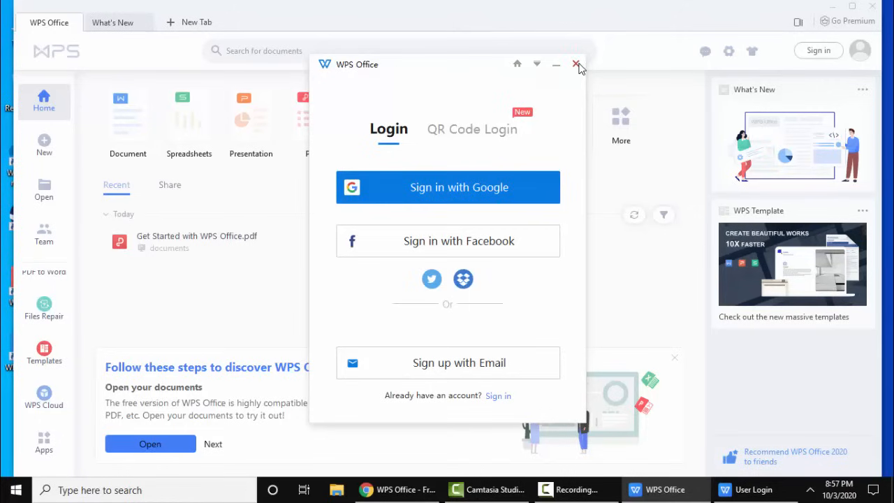
Close the Login dialog to reveal the home screen.
click(575, 64)
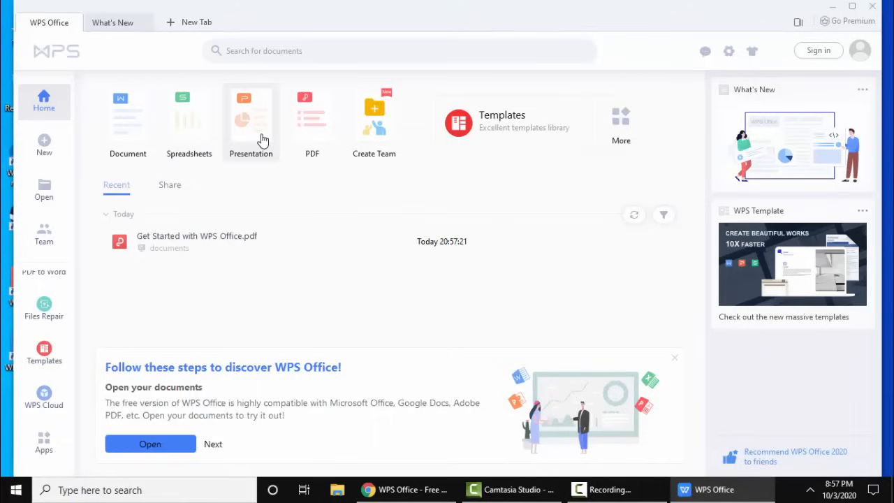
mouse_move(260, 144)
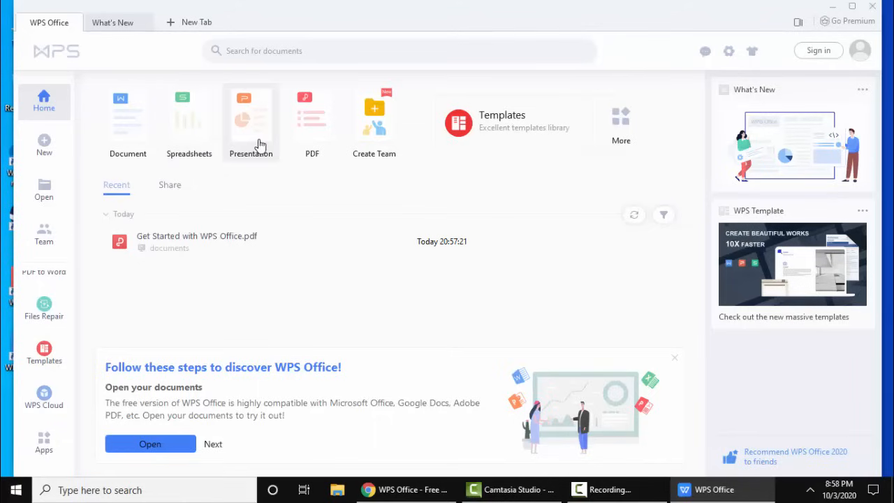
mouse_move(277, 193)
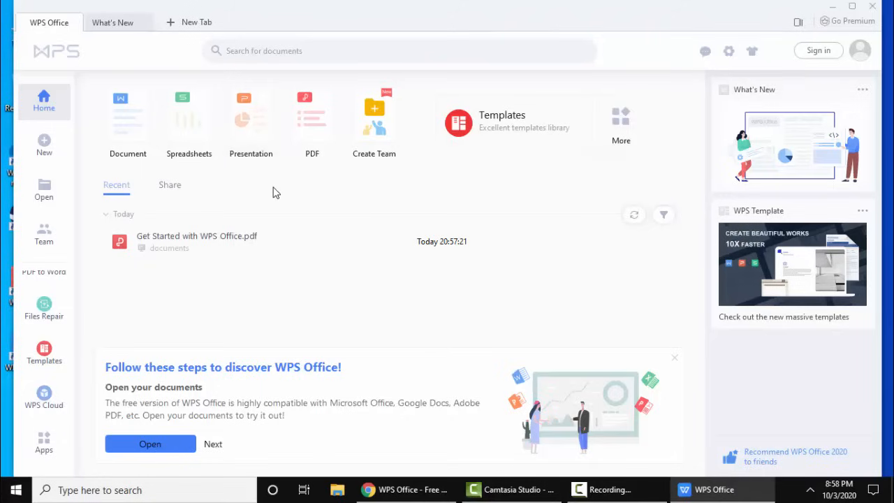
mouse_move(161, 174)
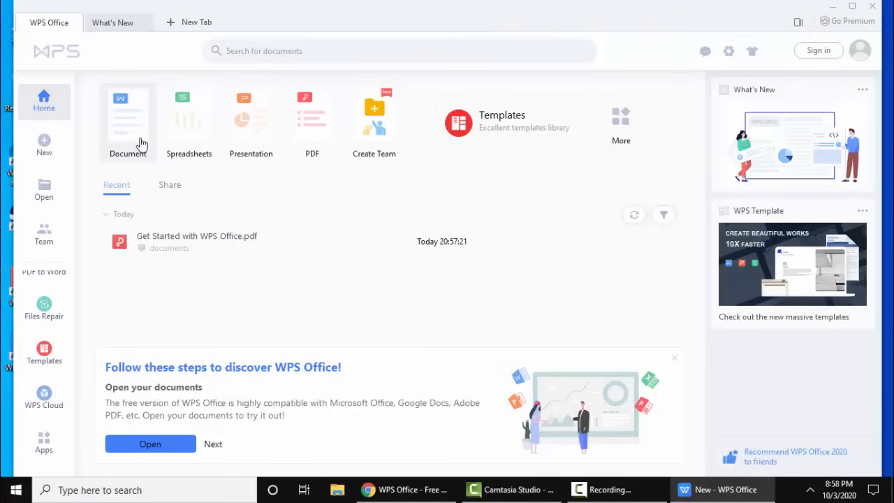
Start a new Document and choose the Blank template.
click(129, 123)
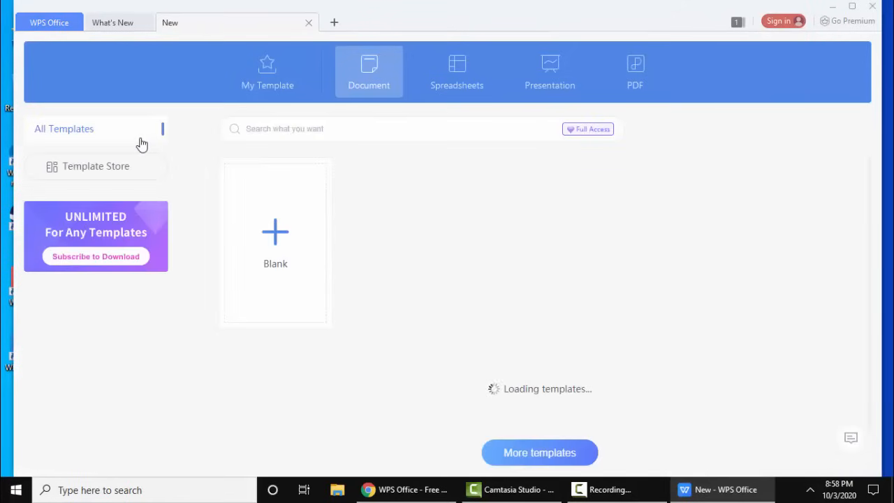
click(275, 232)
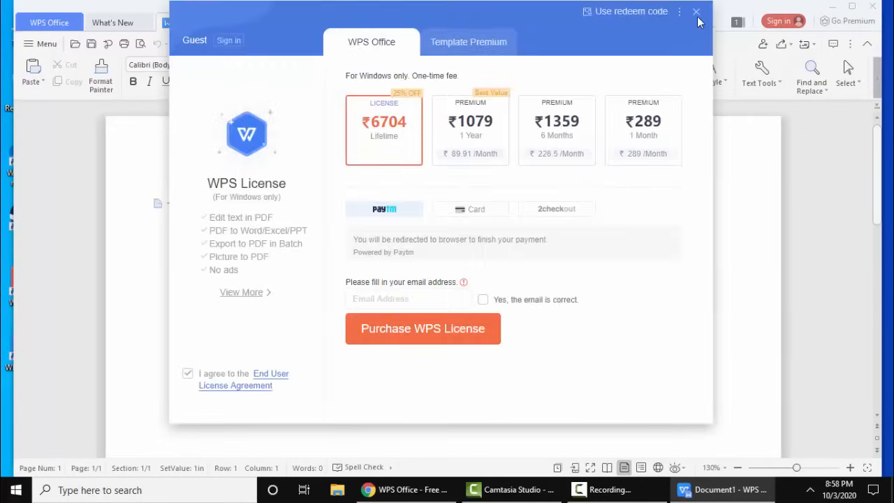
Dismiss the WPS License offer and type 'Subscribe!' on the page.
click(695, 12)
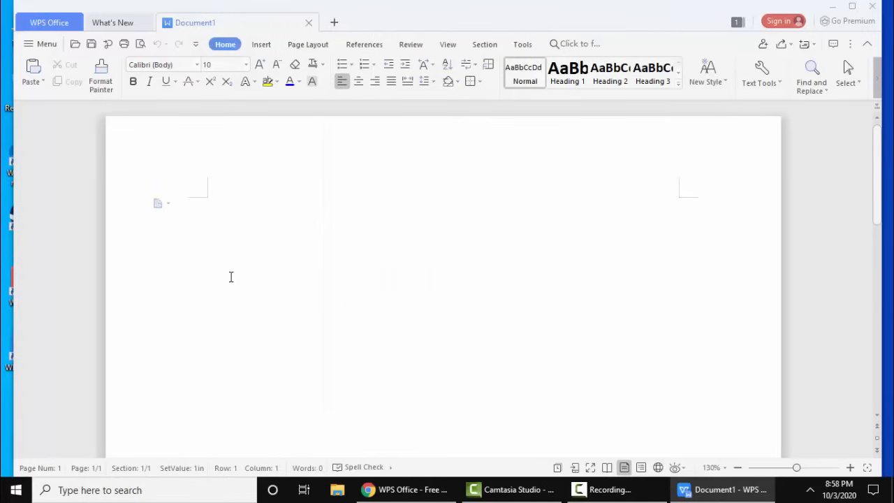
text(Subscrib)
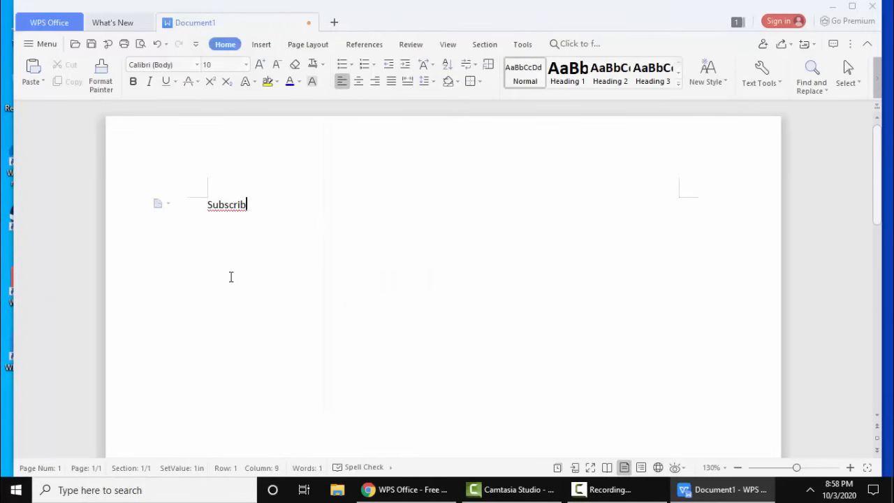
text(e!)
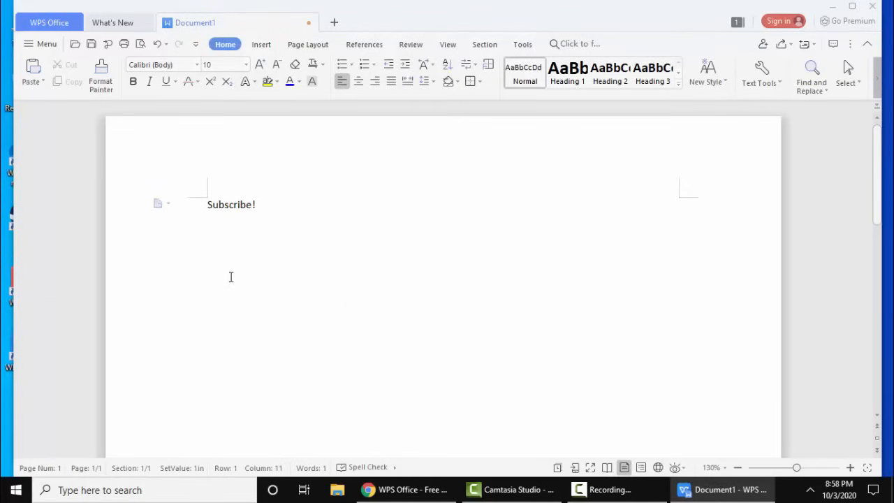
key(space)
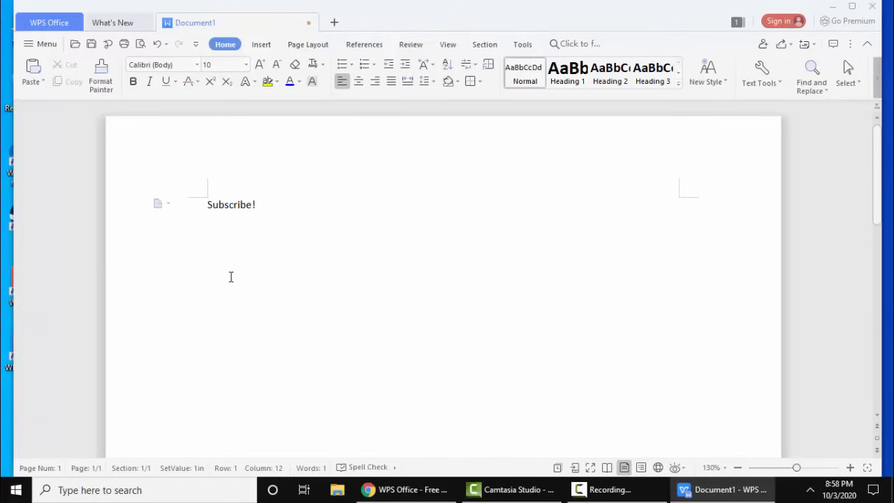